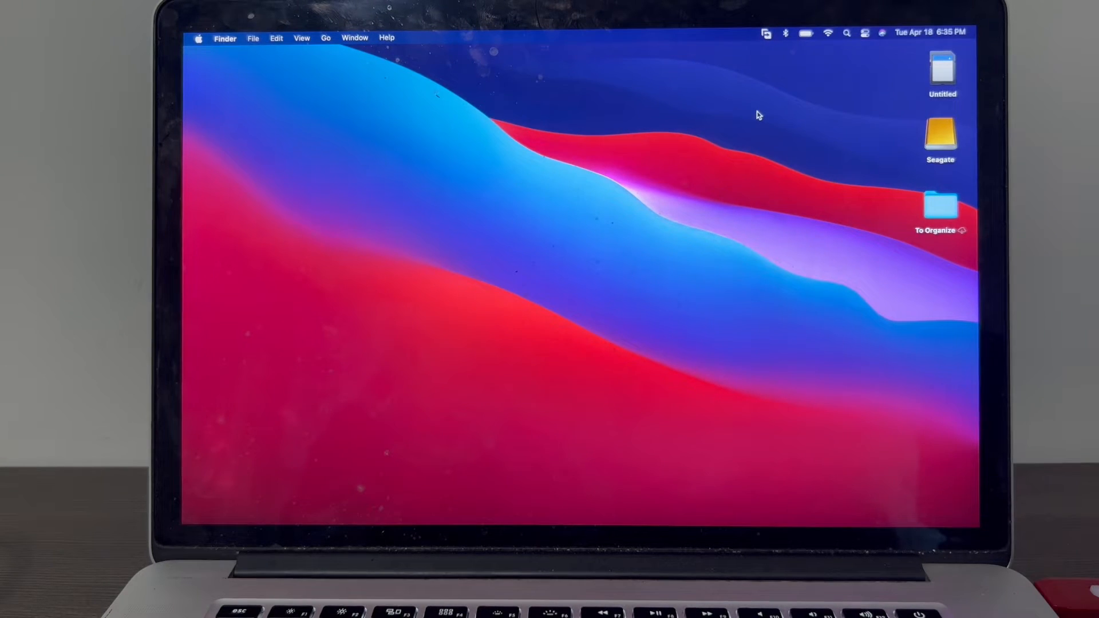
pyautogui.moveTo(652, 355)
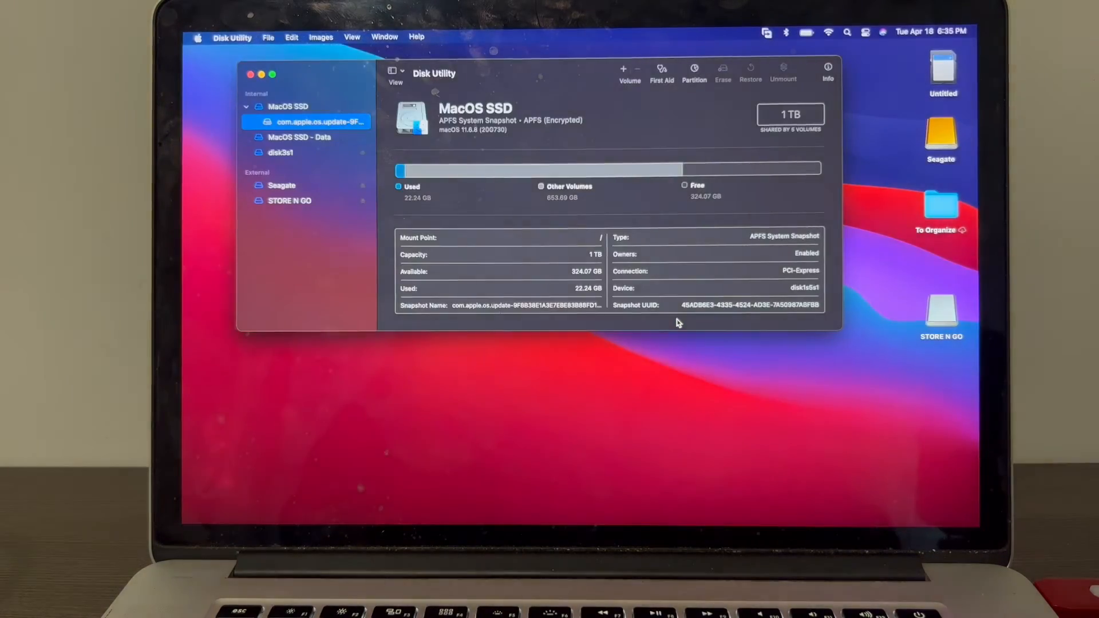
# Show the 2 GB STORE N GO USB drive's details, formatted MS-DOS (FAT16).
pyautogui.click(288, 201)
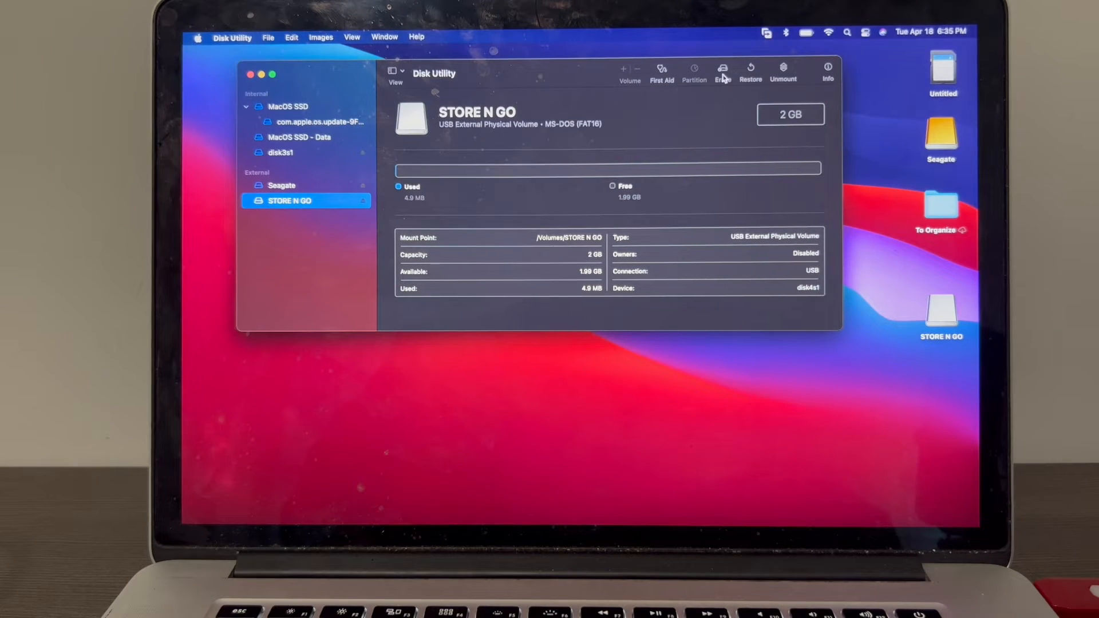
# Erase the drive as MR12VOLT, keeping the MS-DOS (FAT16) format.
pyautogui.click(723, 70)
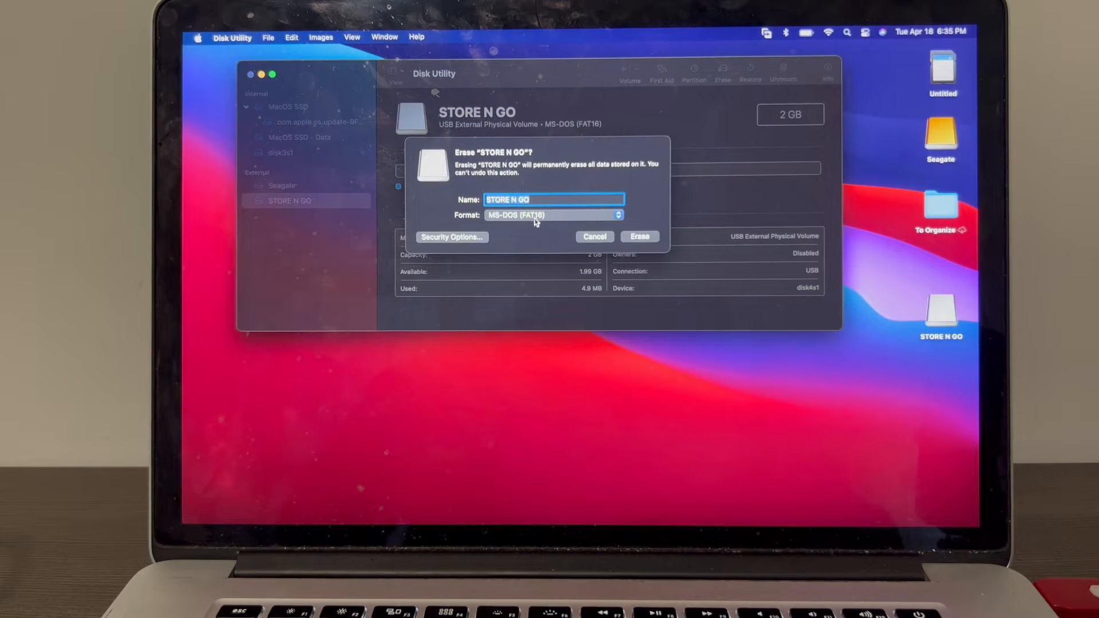
pyautogui.click(536, 199)
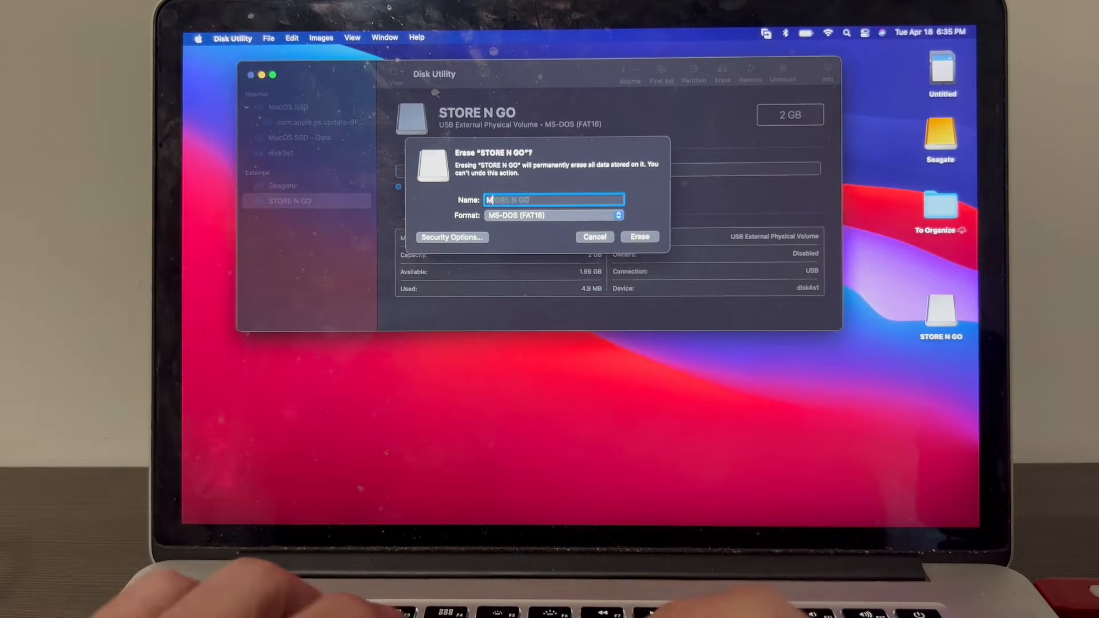
pyautogui.write('MR12VOLT')
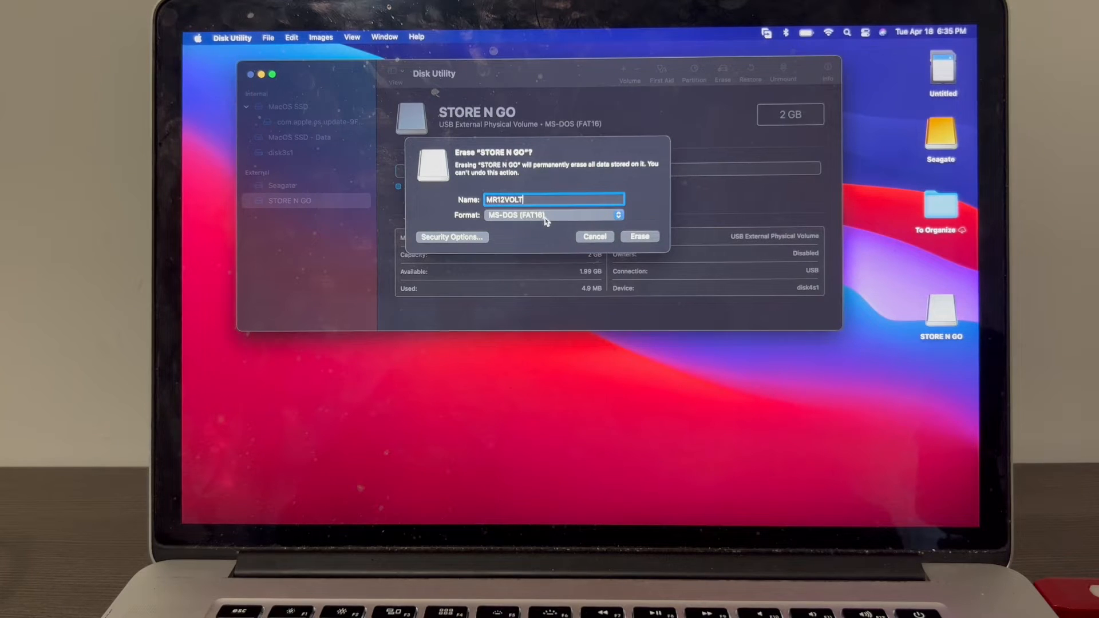
pyautogui.moveTo(530, 224)
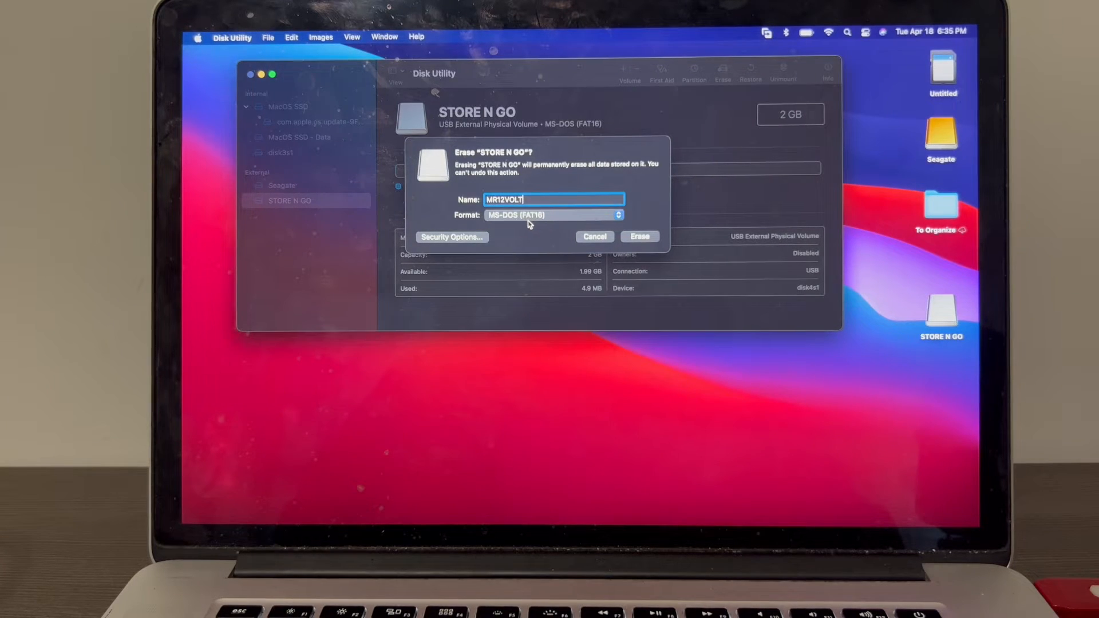
pyautogui.moveTo(539, 223)
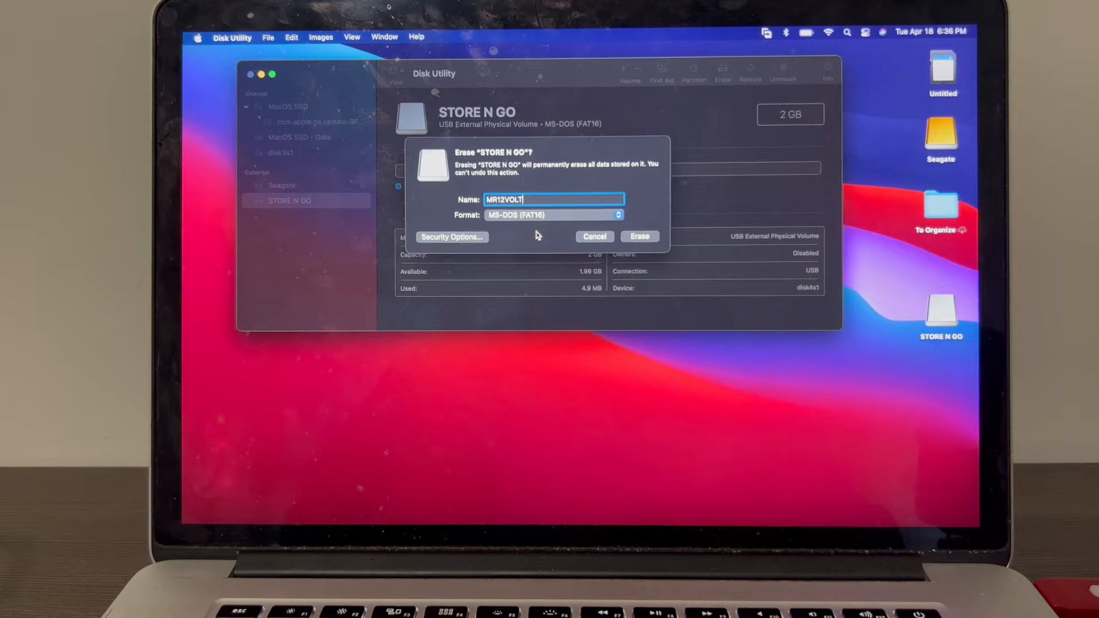
pyautogui.moveTo(552, 239)
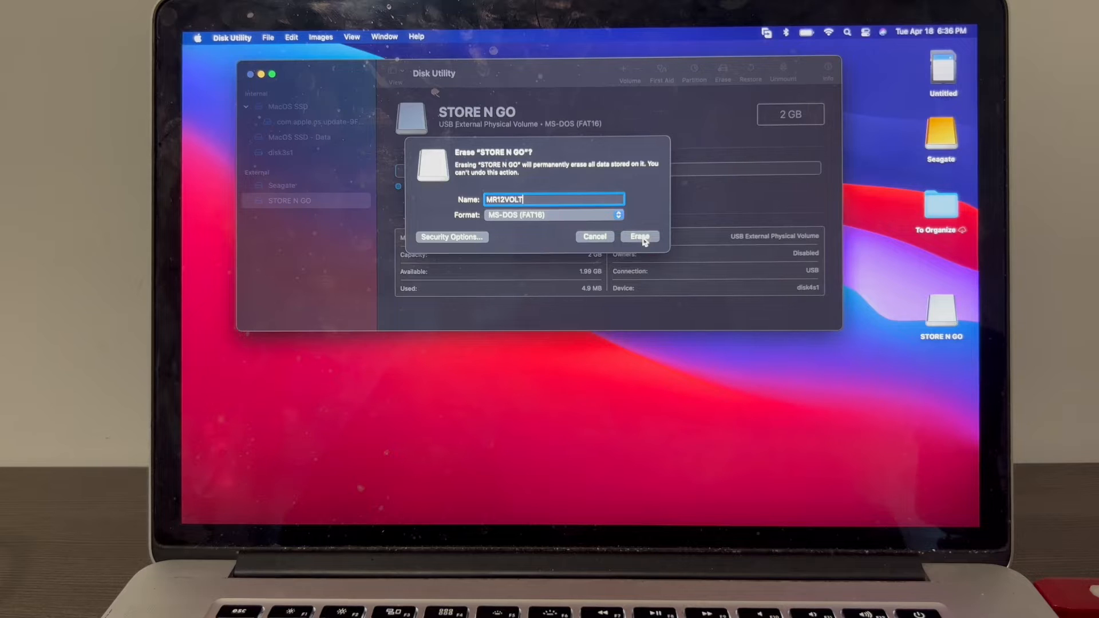
pyautogui.click(639, 235)
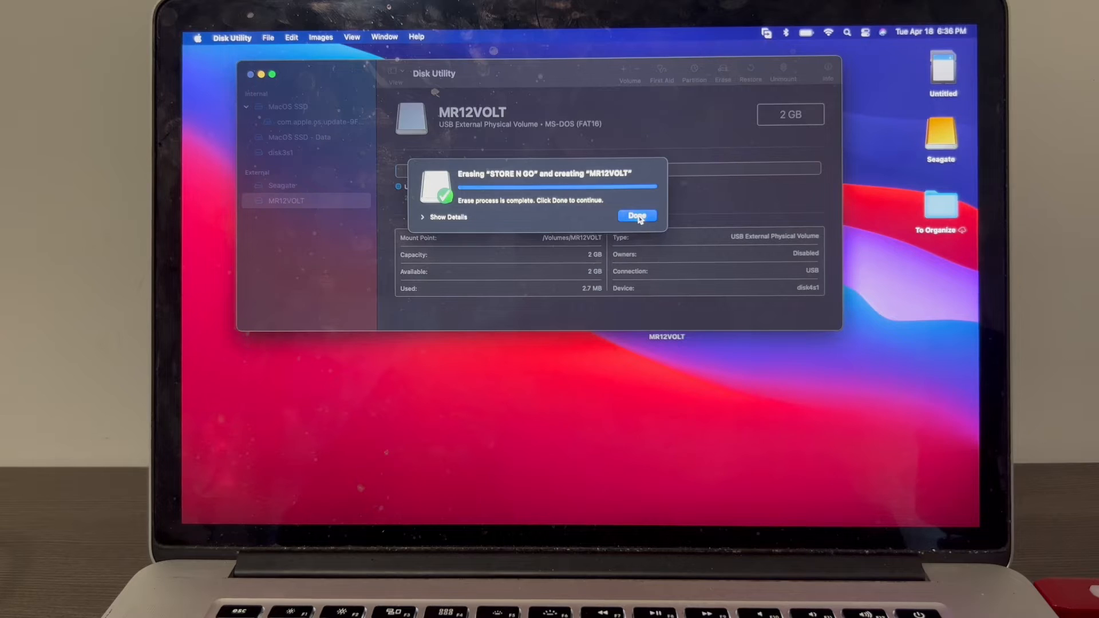
# Dismiss the erase notice, quit Disk Utility and view the empty MR12VOLT drive in Finder.
pyautogui.click(636, 216)
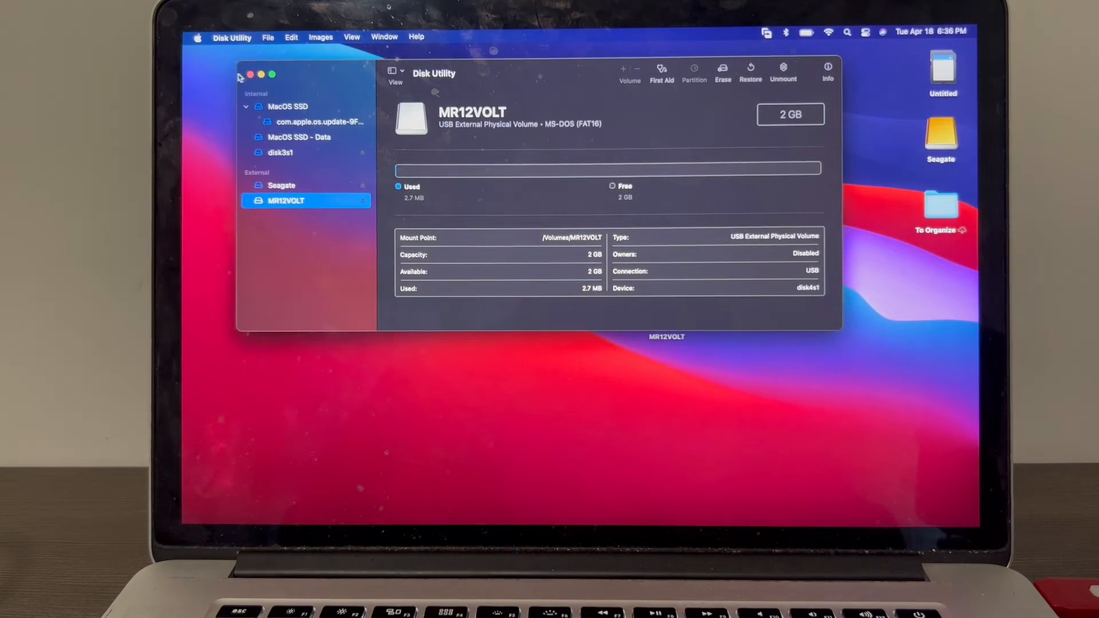
pyautogui.click(251, 75)
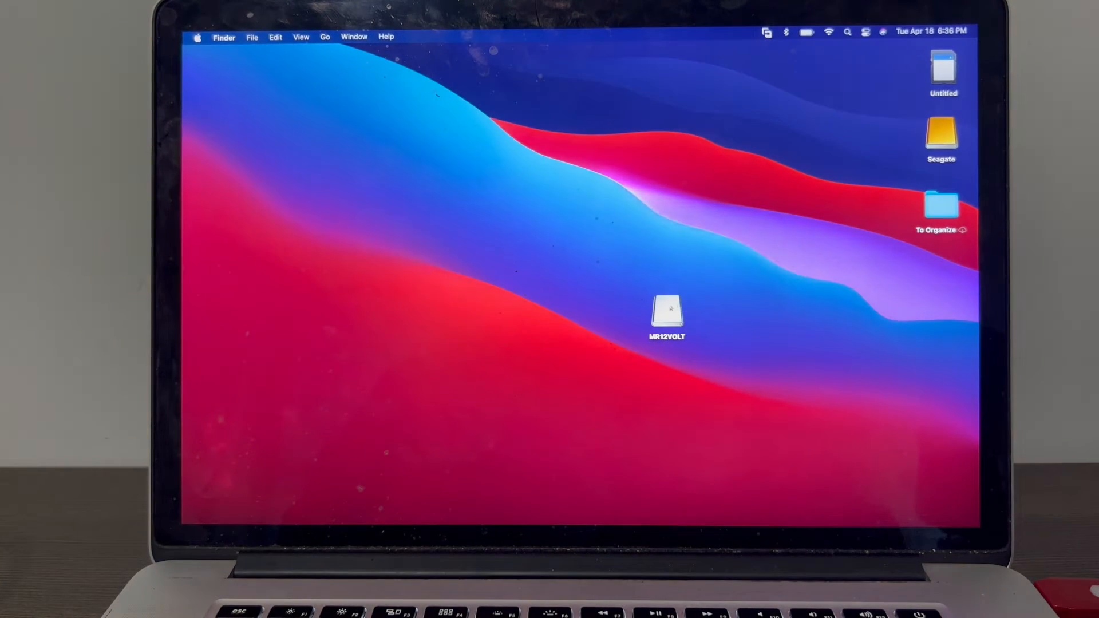
pyautogui.doubleClick(667, 310)
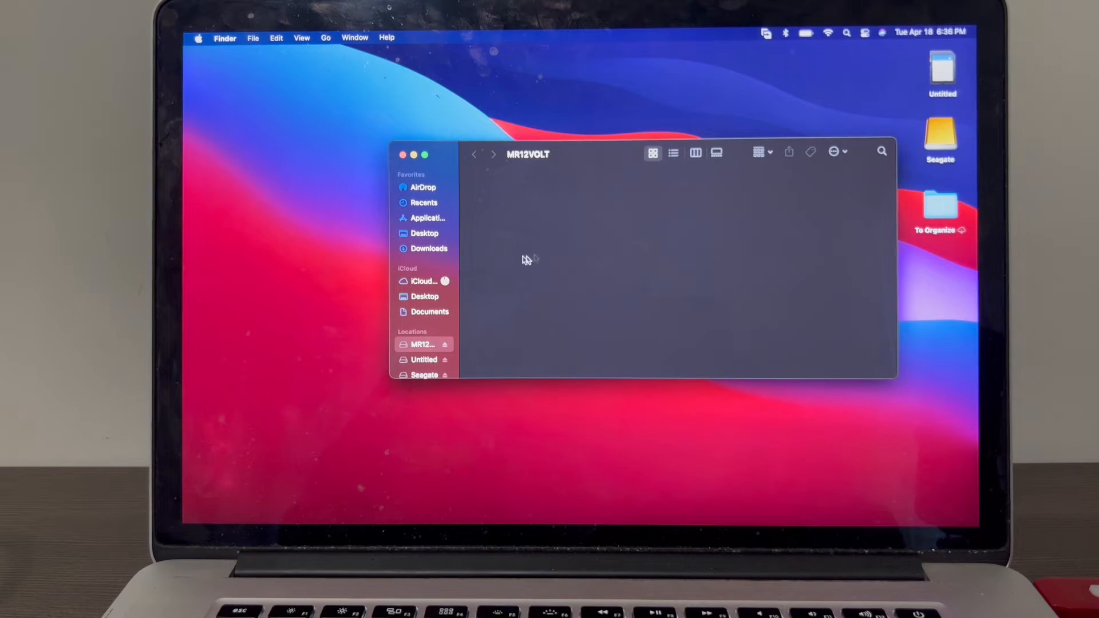
pyautogui.moveTo(560, 282)
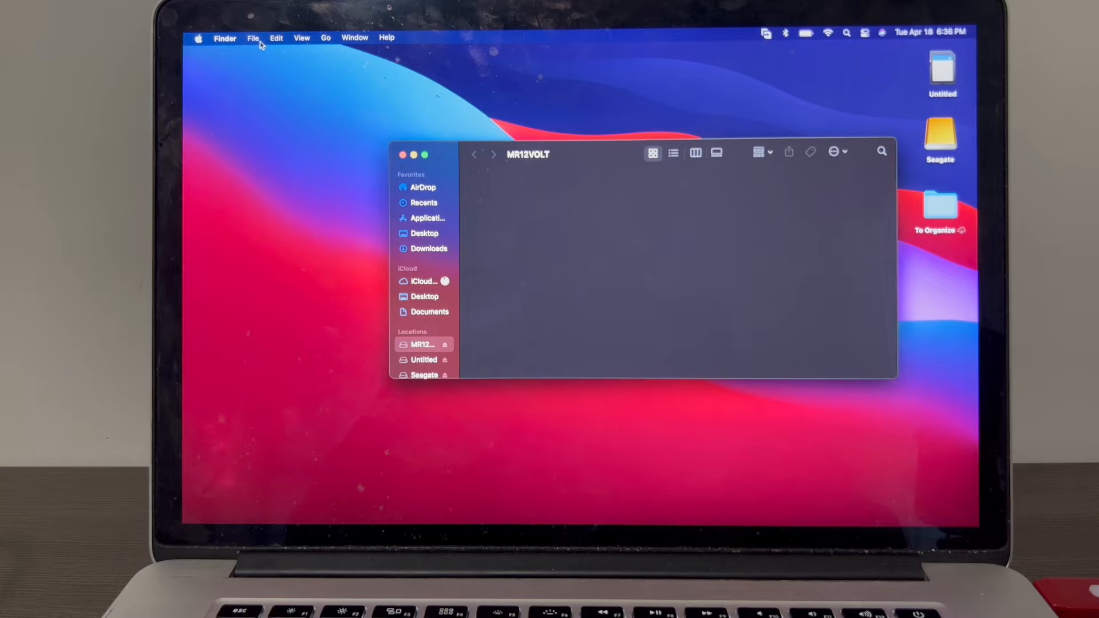
pyautogui.moveTo(266, 49)
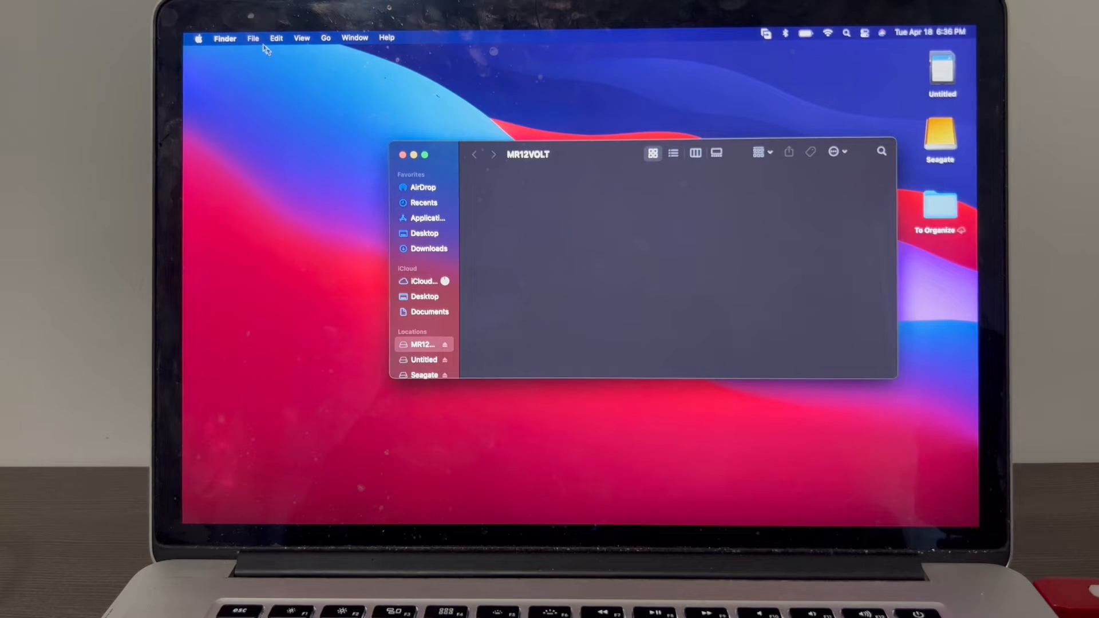
# Create a folder named msn_factory_configs on MR12VOLT and go into it.
pyautogui.click(252, 38)
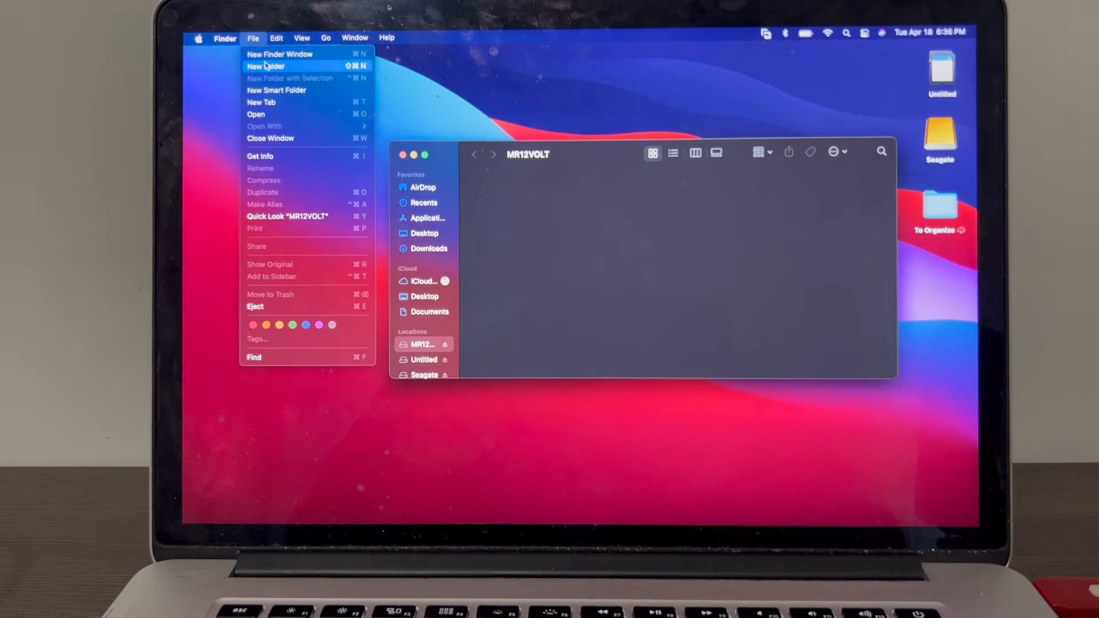
pyautogui.click(265, 67)
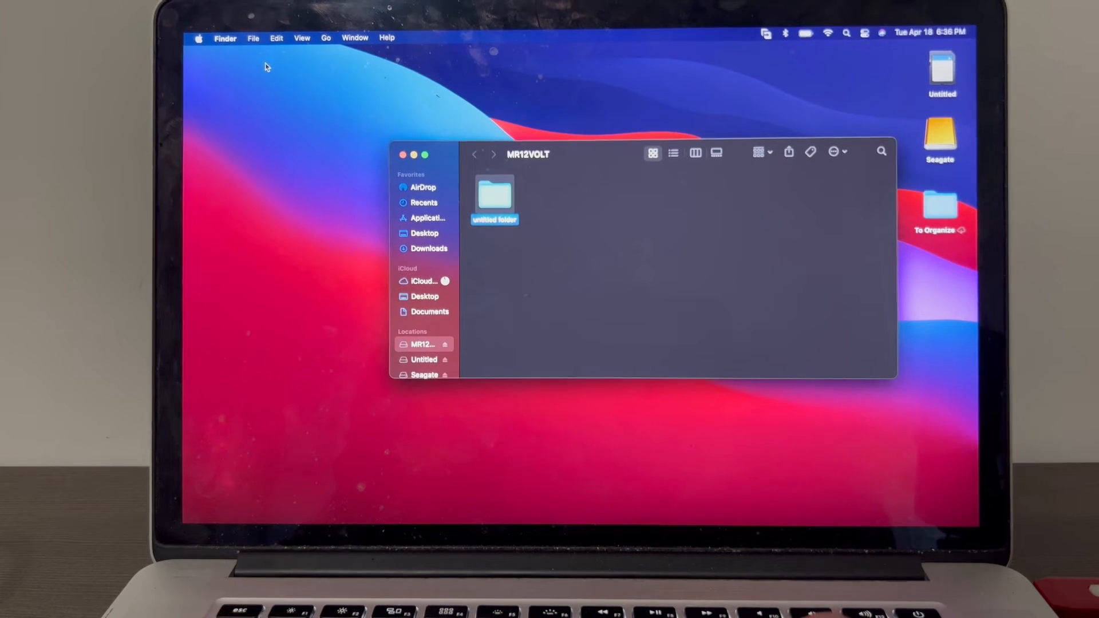
pyautogui.write('msn')
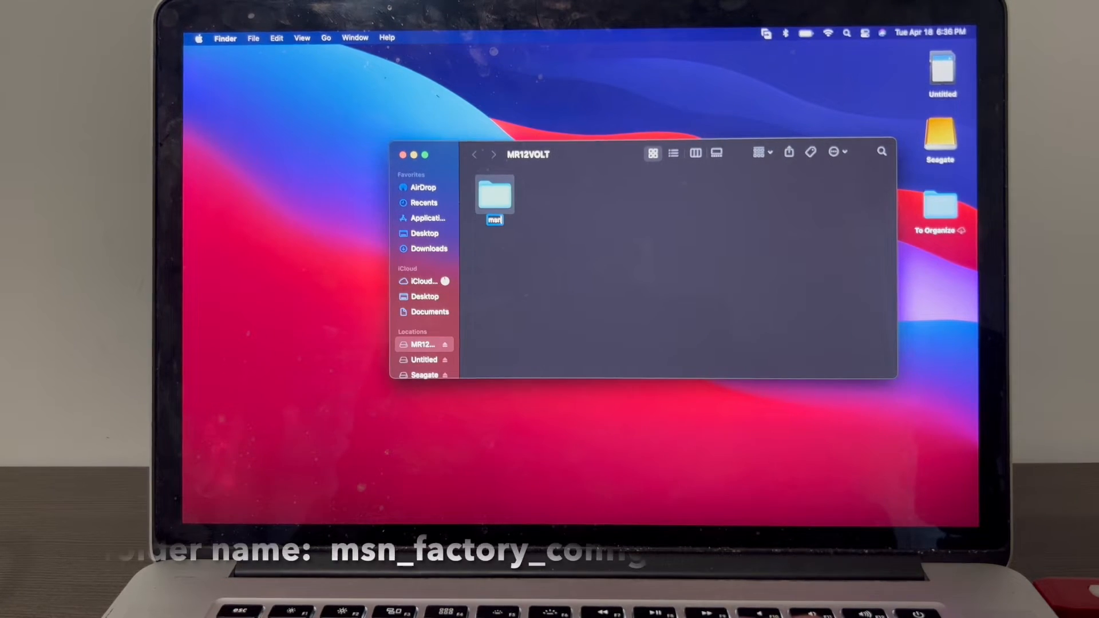
pyautogui.write('msn_factory_configs')
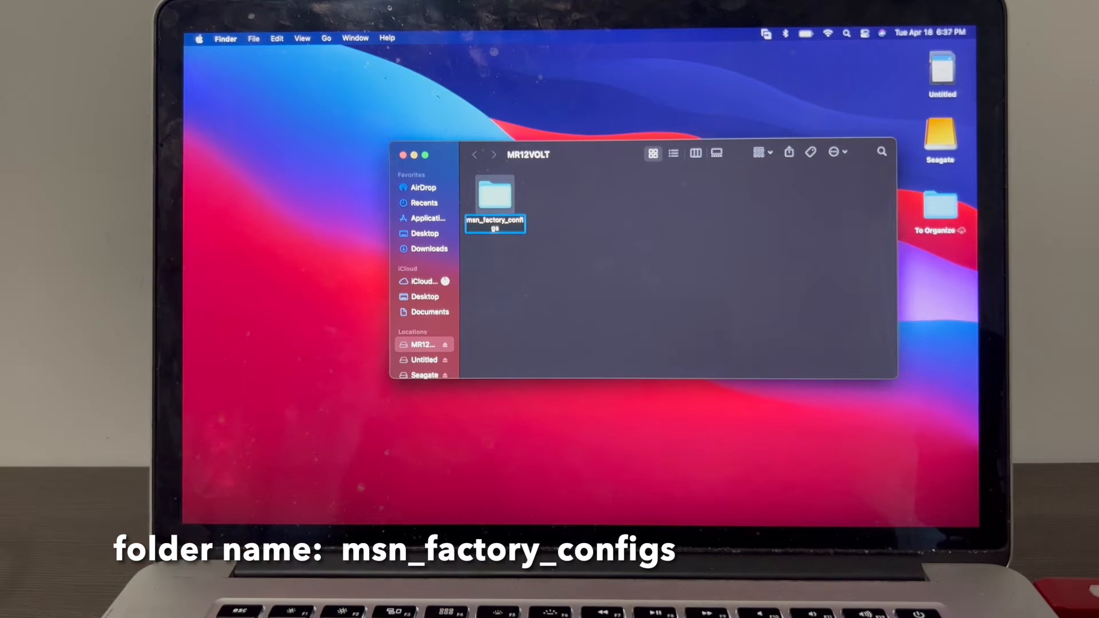
pyautogui.click(529, 269)
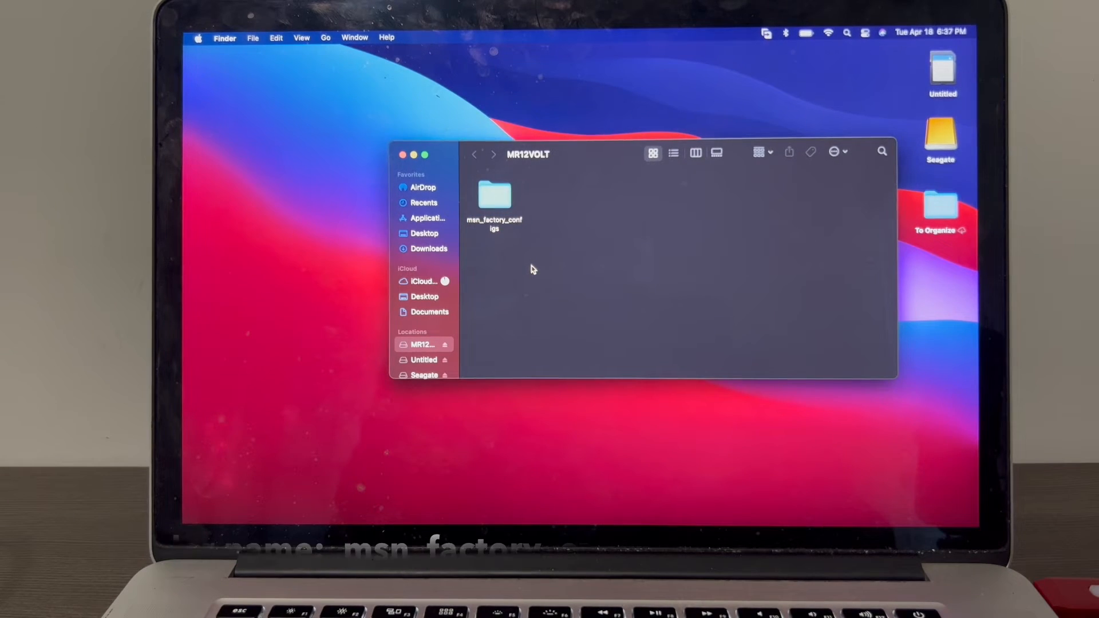
pyautogui.click(493, 196)
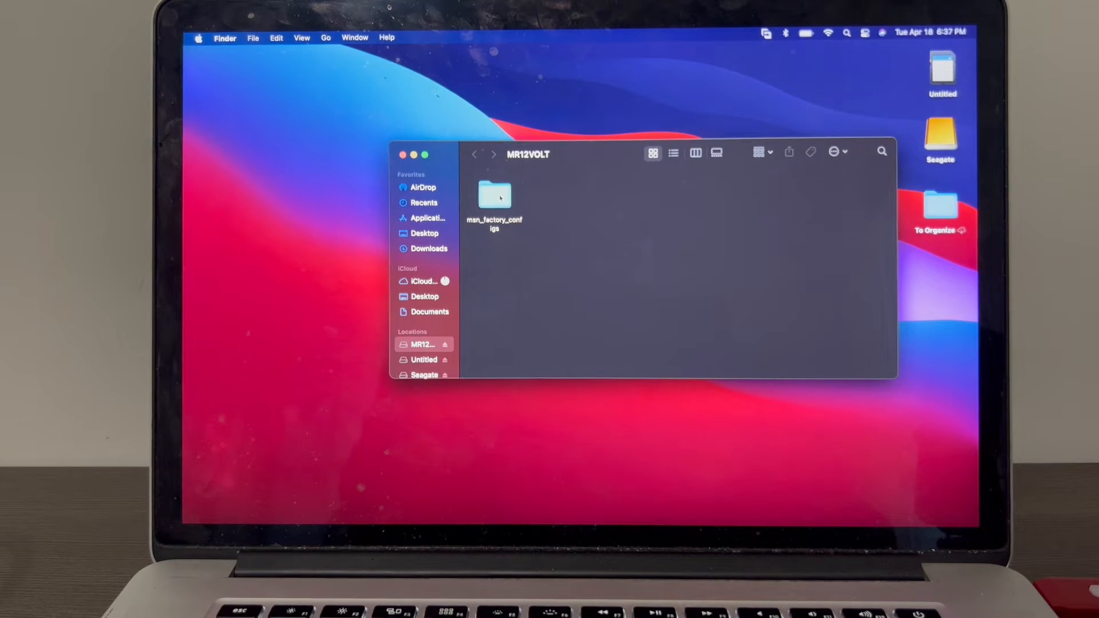
pyautogui.doubleClick(495, 195)
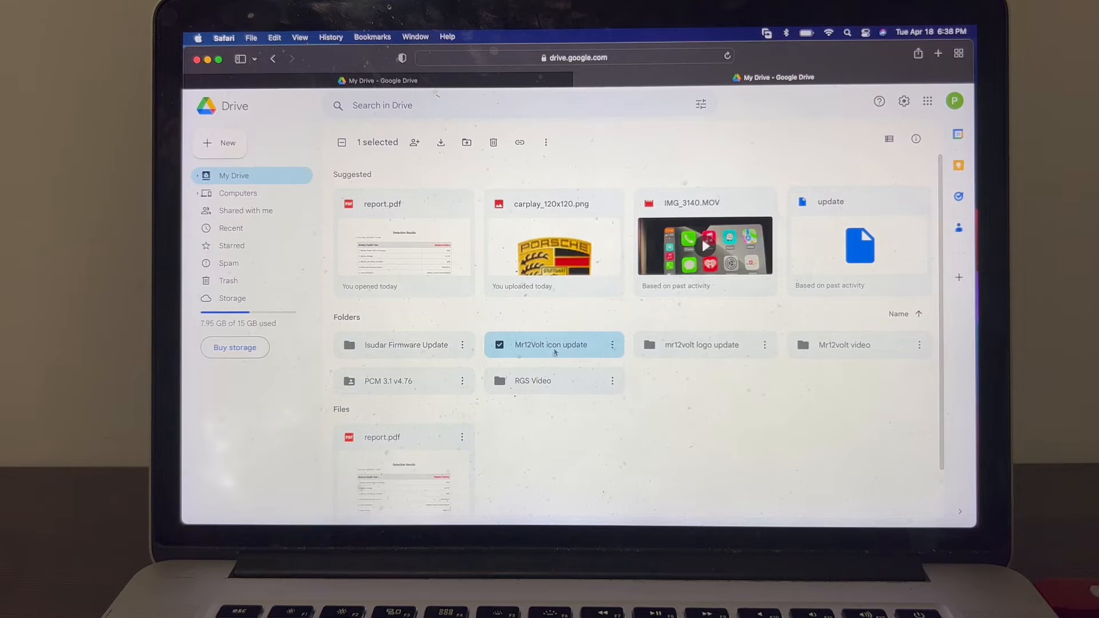
pyautogui.moveTo(553, 344)
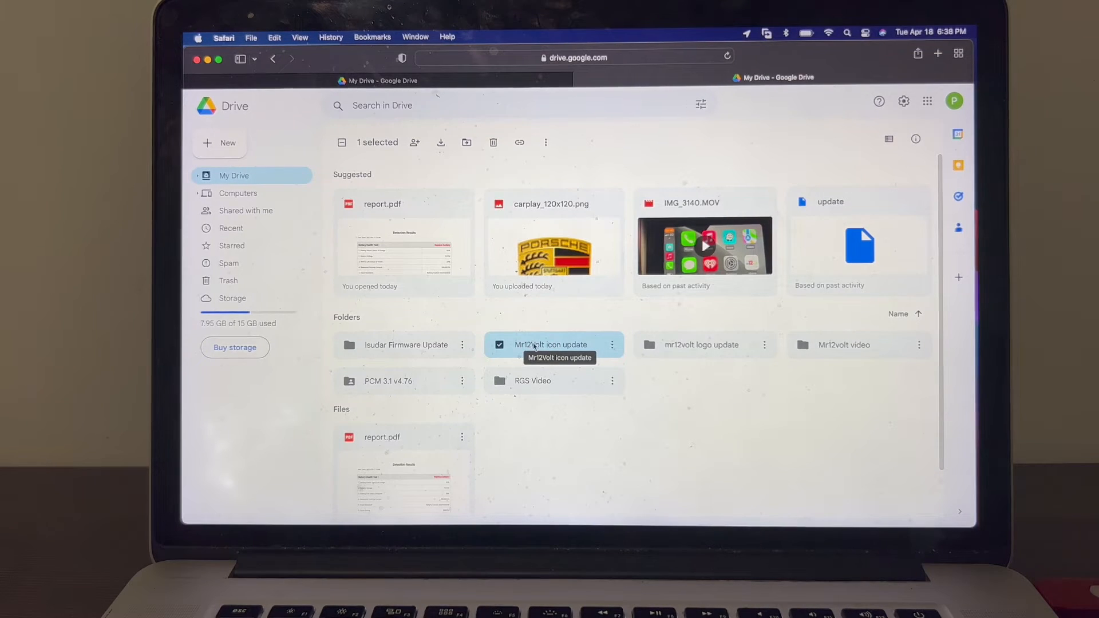
# Enter the Mr12Volt icon update folder holding carplay_120x120.png.
pyautogui.doubleClick(553, 344)
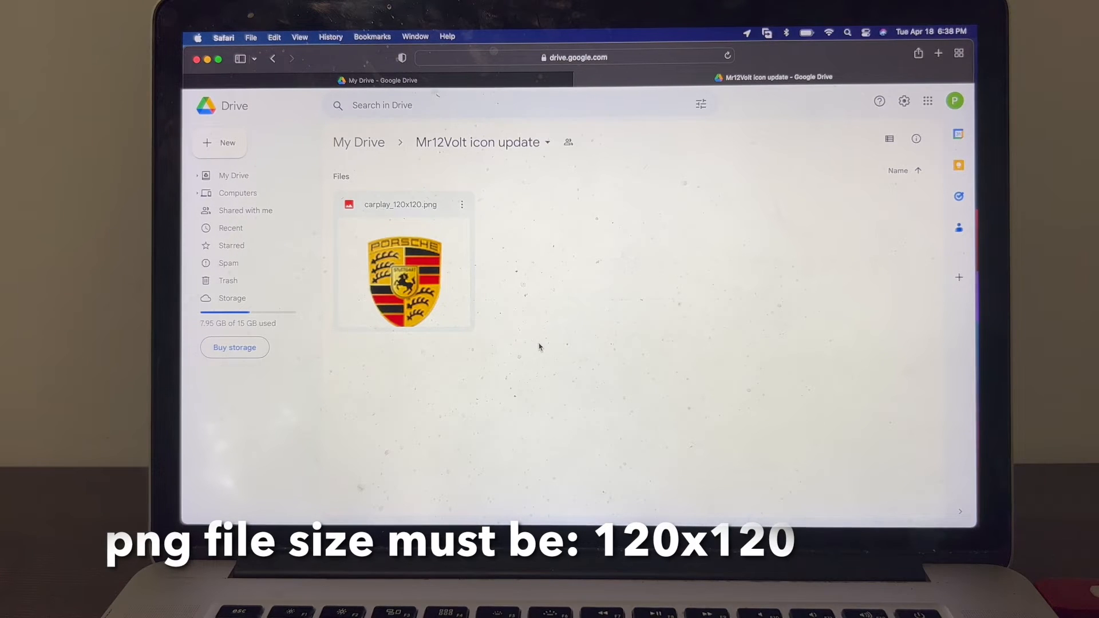
pyautogui.moveTo(507, 174)
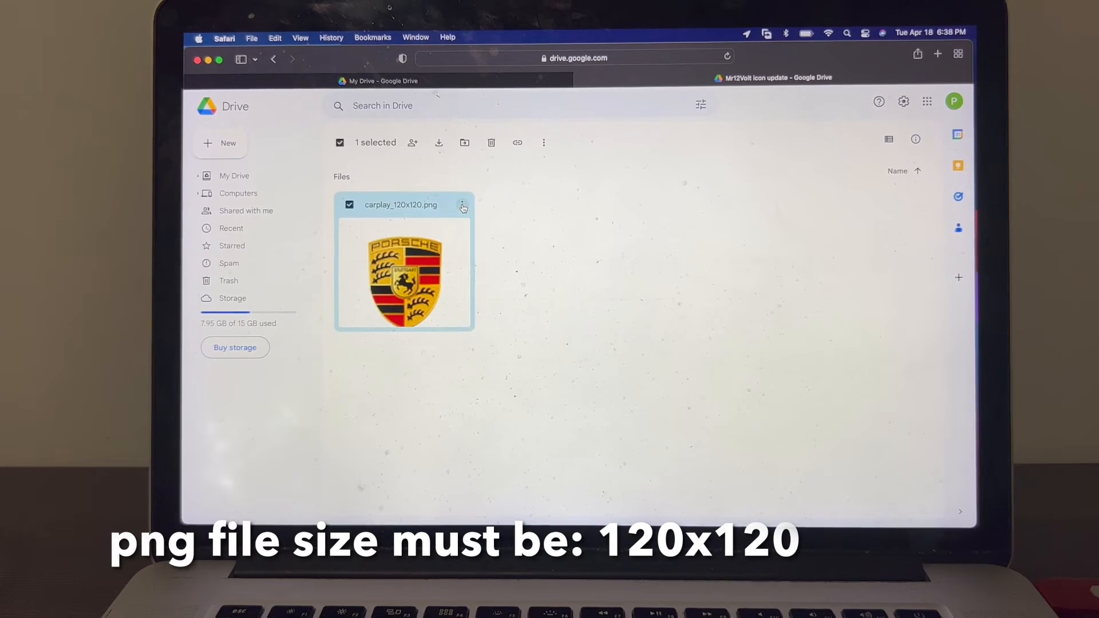
# Download carplay_120x120.png from its three-dot menu and close the Preview window.
pyautogui.click(461, 205)
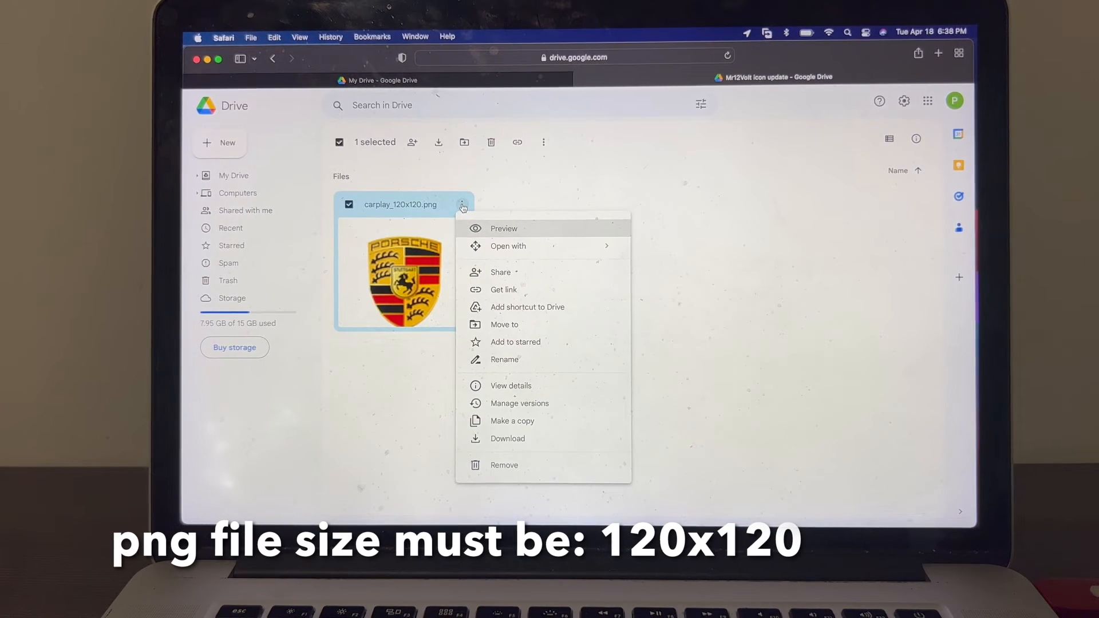
pyautogui.click(507, 438)
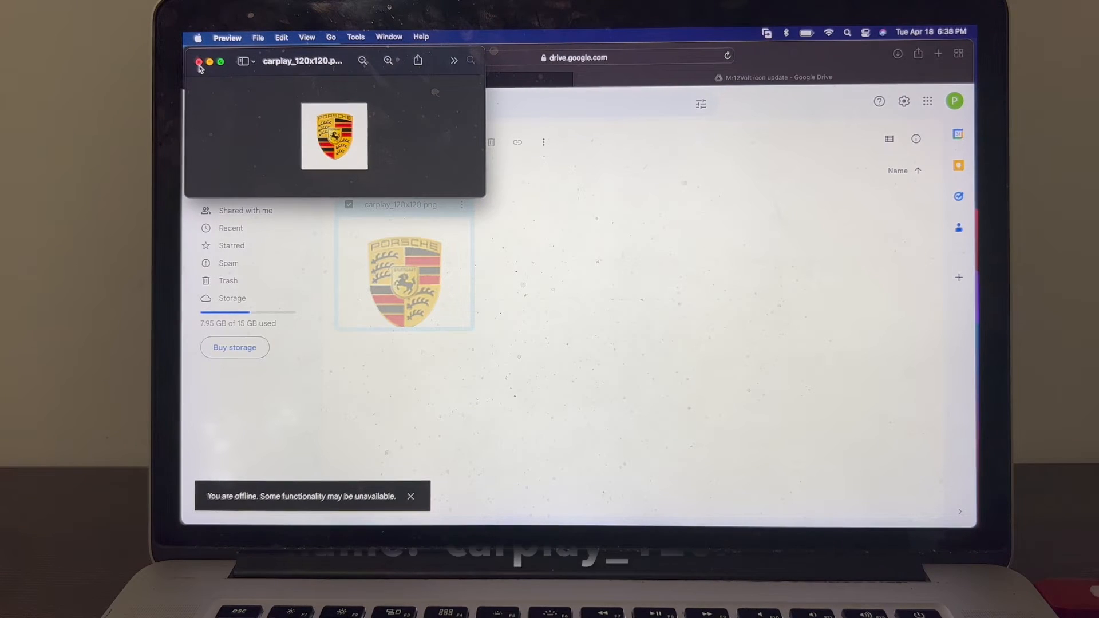
pyautogui.click(199, 62)
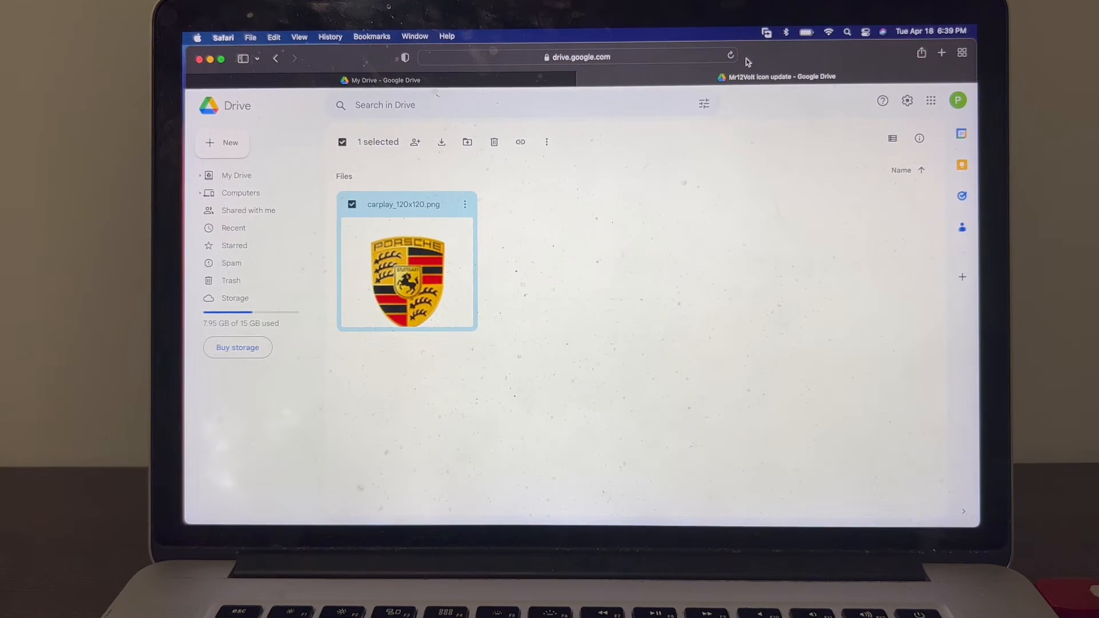
pyautogui.moveTo(626, 262)
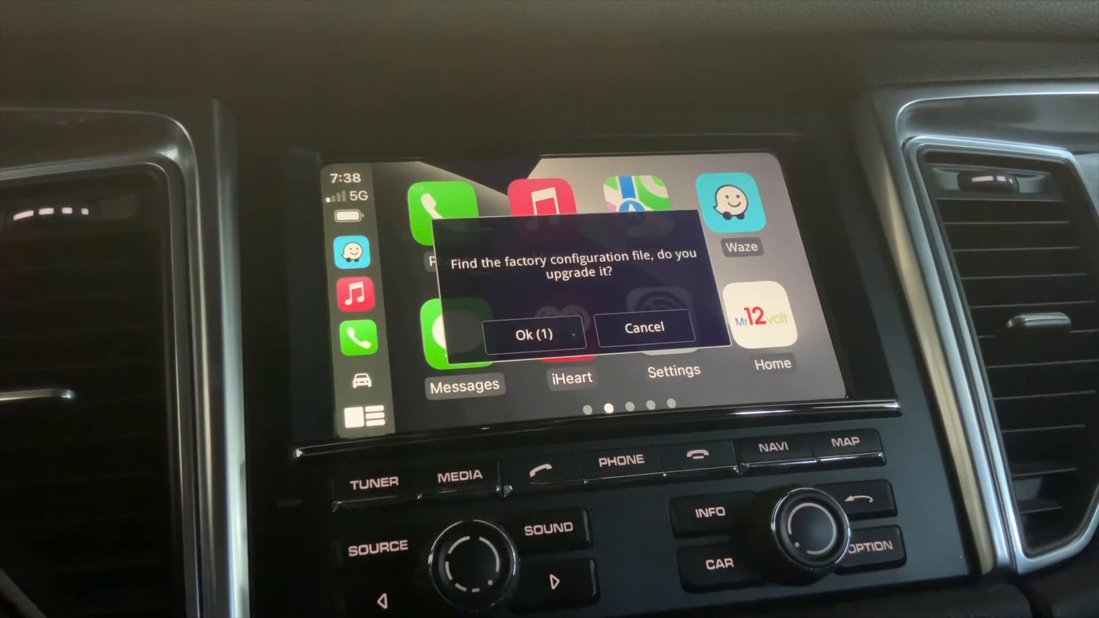
# Accept the factory configuration upgrade and restart the head unit afterwards.
pyautogui.click(534, 333)
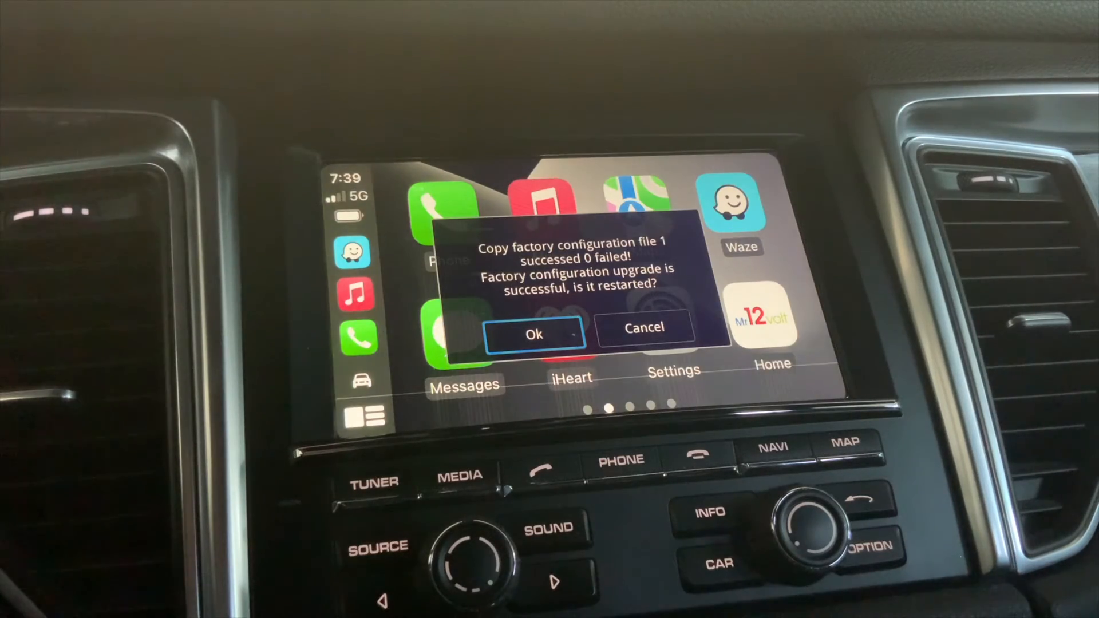
pyautogui.click(534, 334)
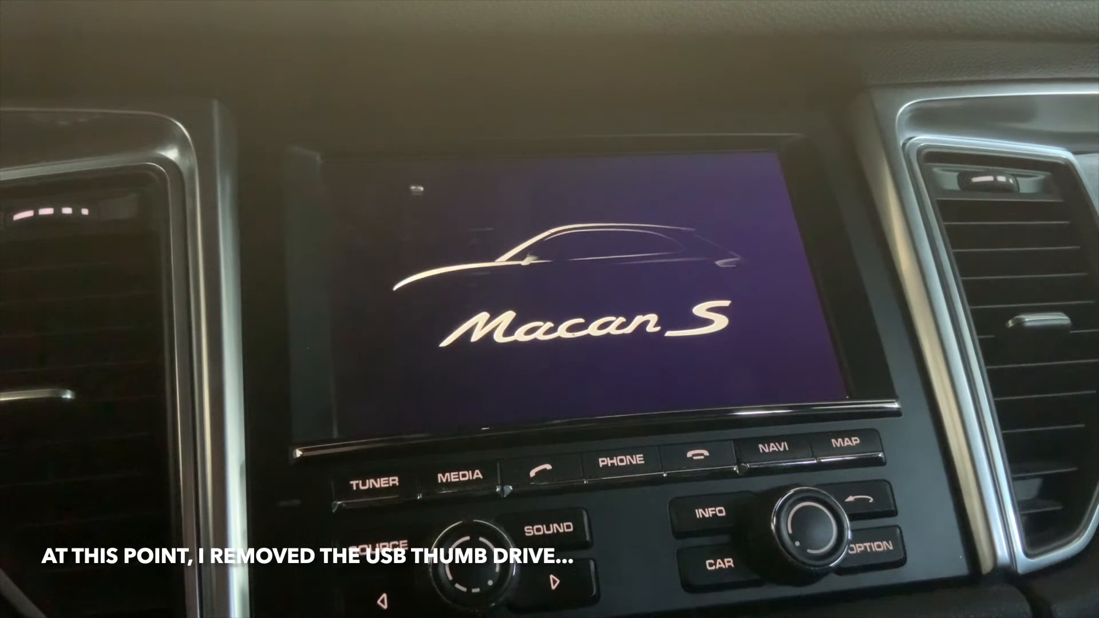